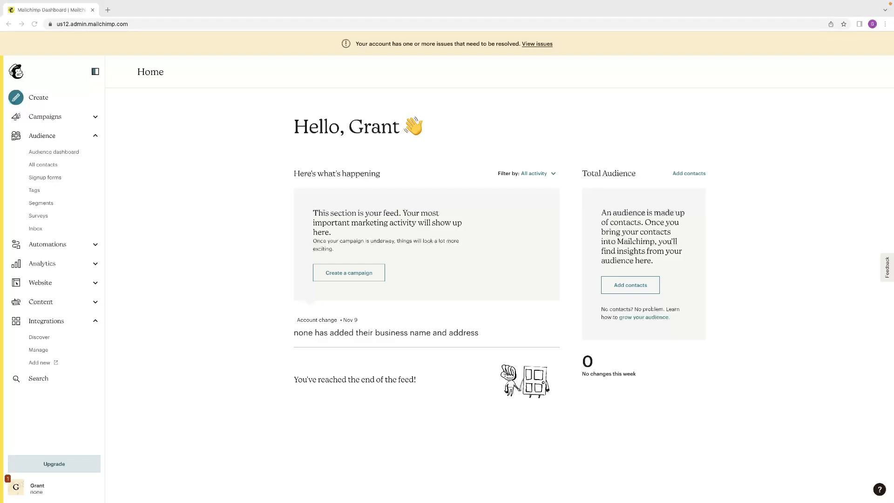
{"action": "mouse_move", "coordinate": [791, 186]}
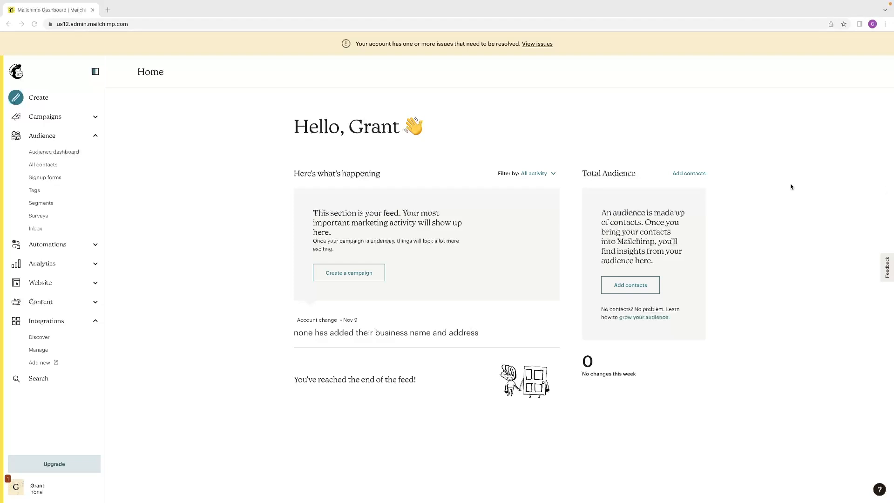
{"action": "mouse_move", "coordinate": [15, 72]}
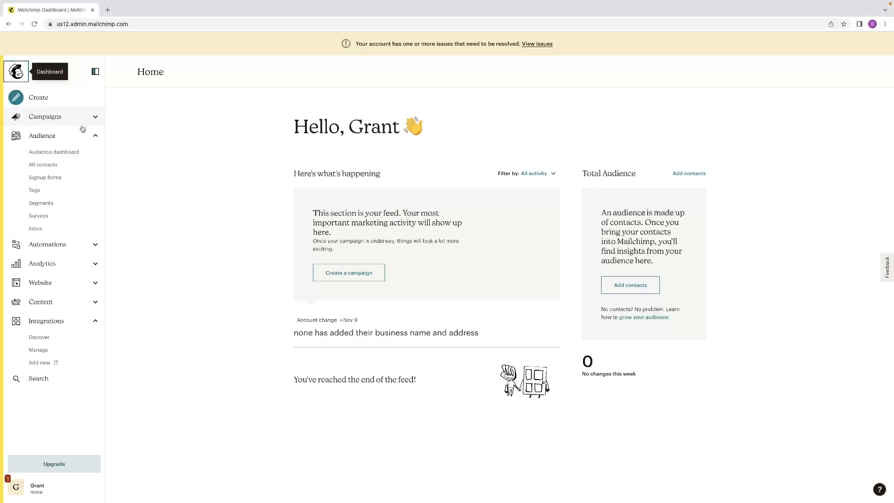
Navigate from the home dashboard to the Audiences page via the Audience sidebar section.
{"action": "left_click", "coordinate": [42, 136]}
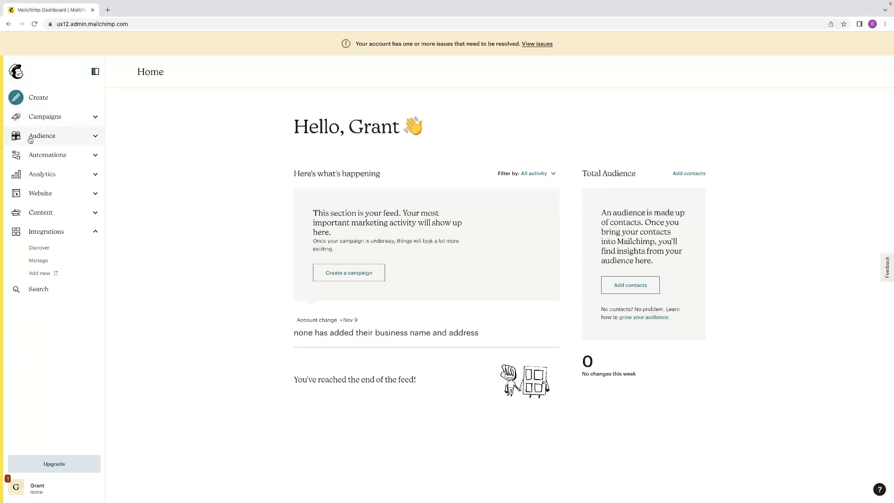
{"action": "left_click", "coordinate": [42, 136]}
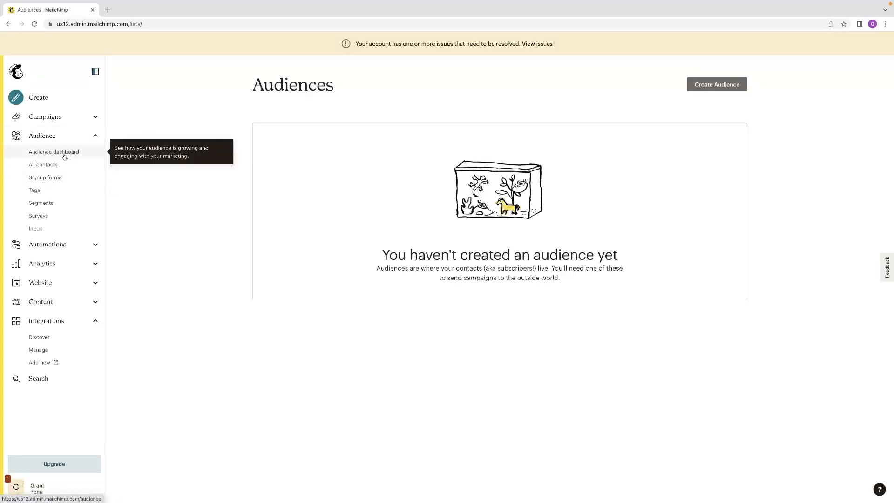
{"action": "mouse_move", "coordinate": [688, 95]}
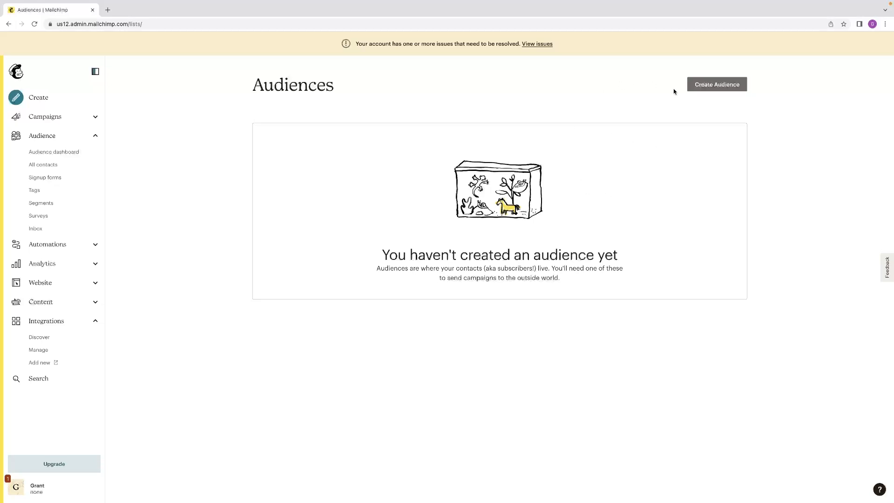
{"action": "mouse_move", "coordinate": [646, 80]}
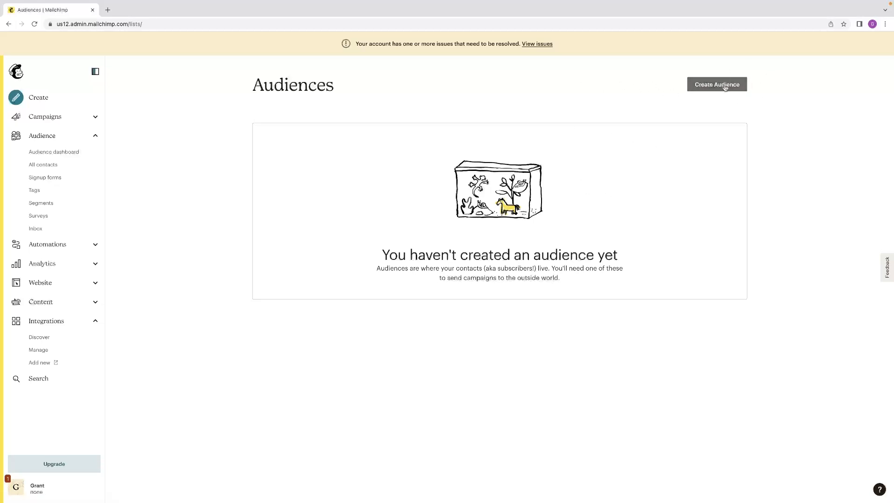
{"action": "left_click", "coordinate": [716, 85]}
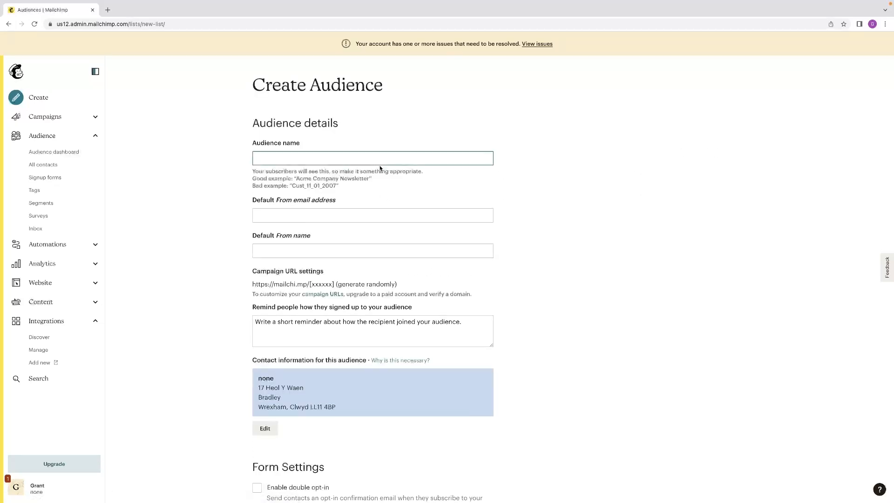
{"action": "type", "text": "TEST"}
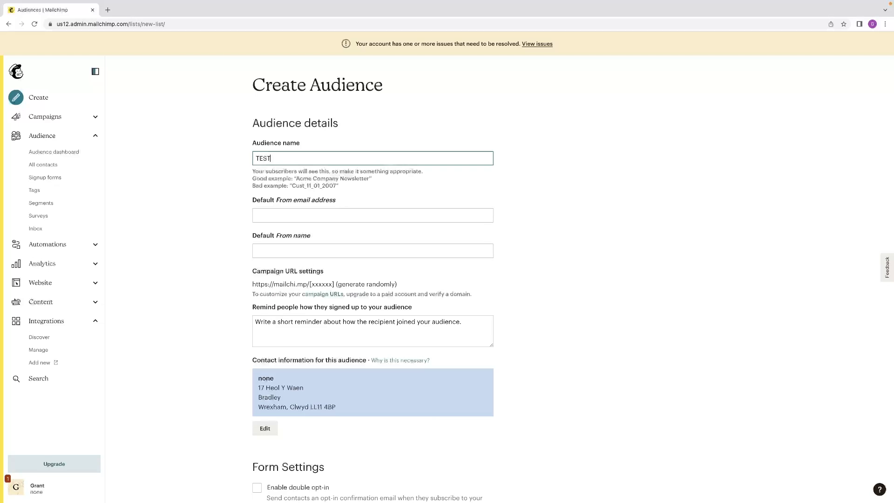
{"action": "left_click", "coordinate": [373, 197]}
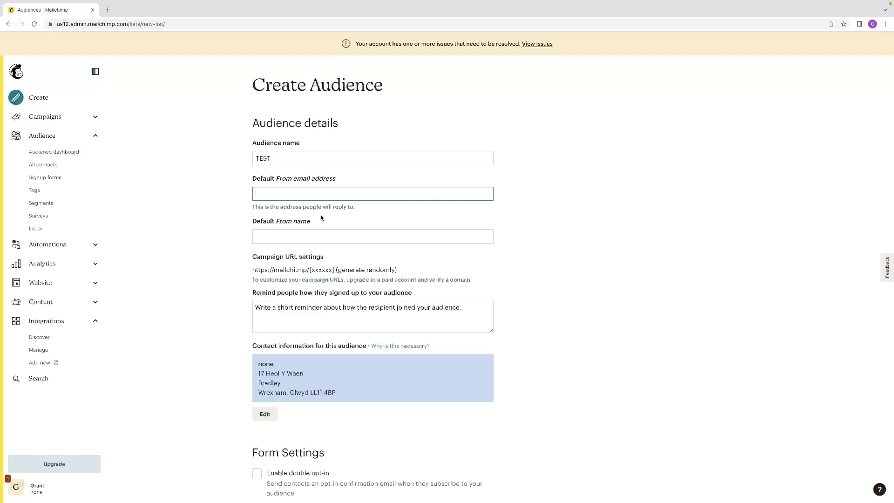
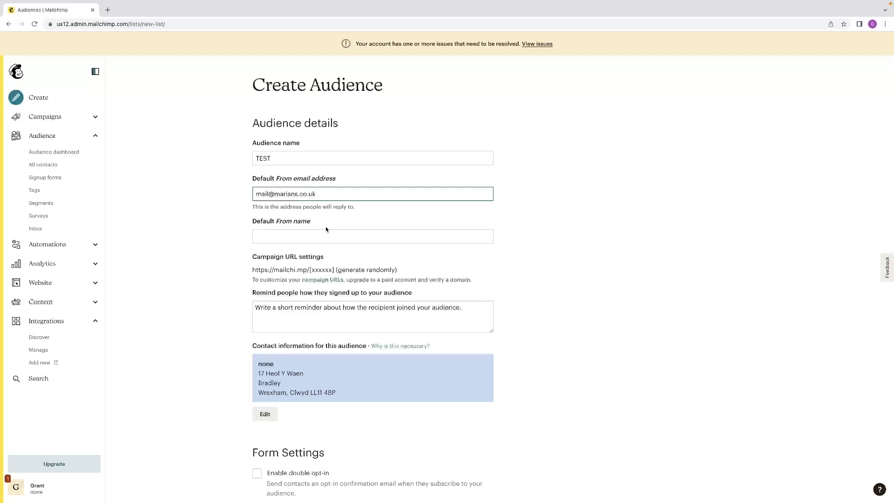
Enter default from name TEST and move to the signup reminder field.
{"action": "left_click", "coordinate": [373, 229]}
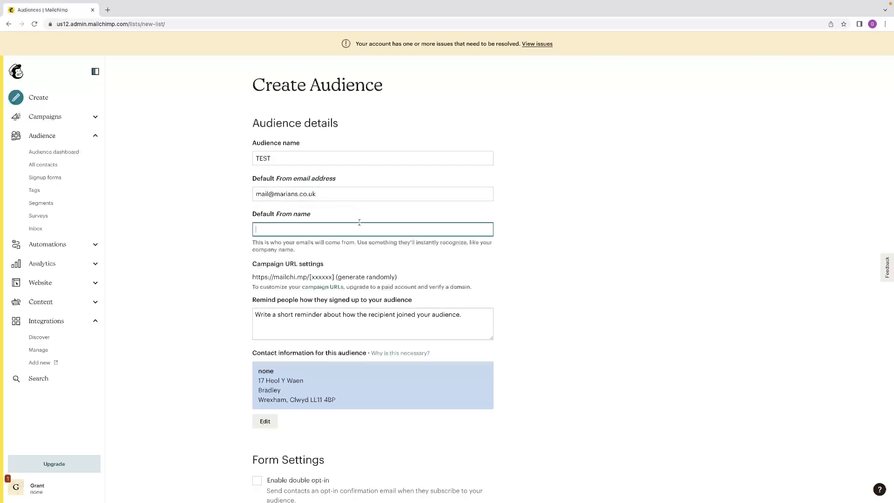
{"action": "type", "text": "T"}
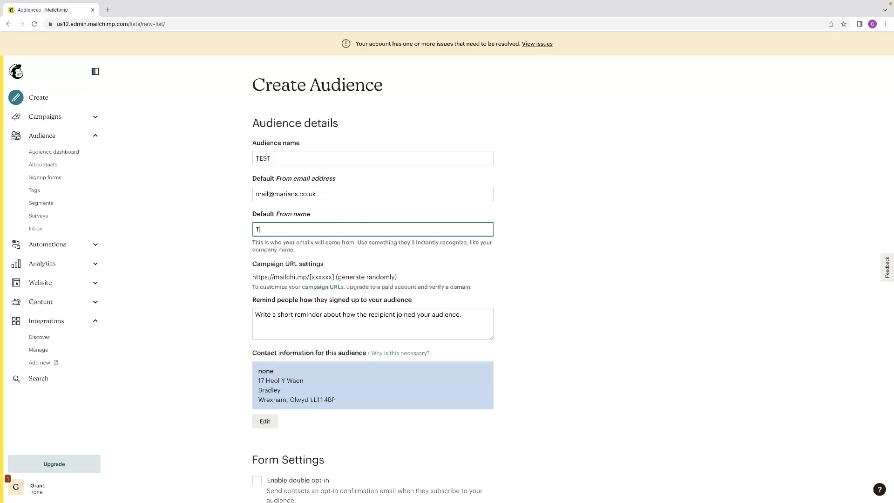
{"action": "type", "text": "EST"}
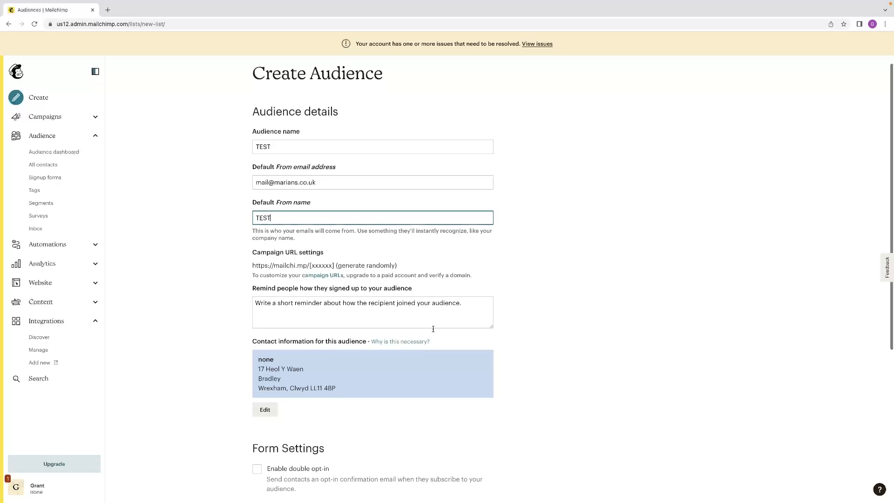
{"action": "left_click", "coordinate": [373, 312]}
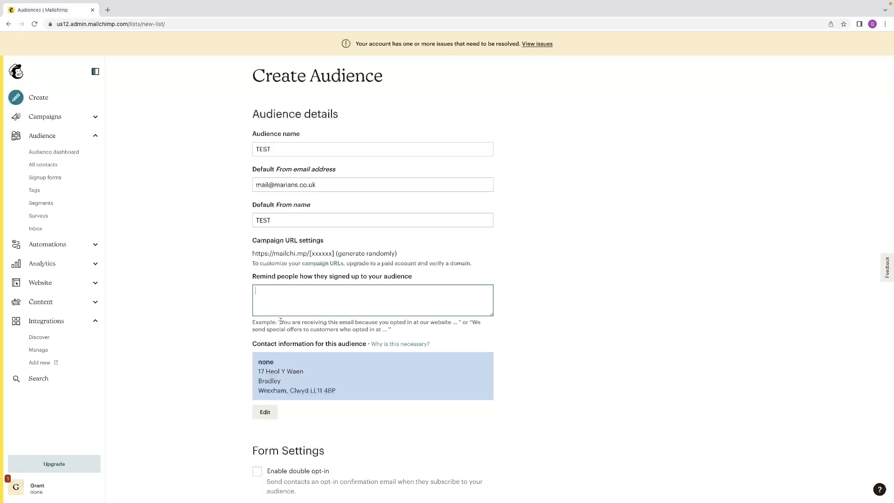
{"action": "left_click", "coordinate": [373, 300]}
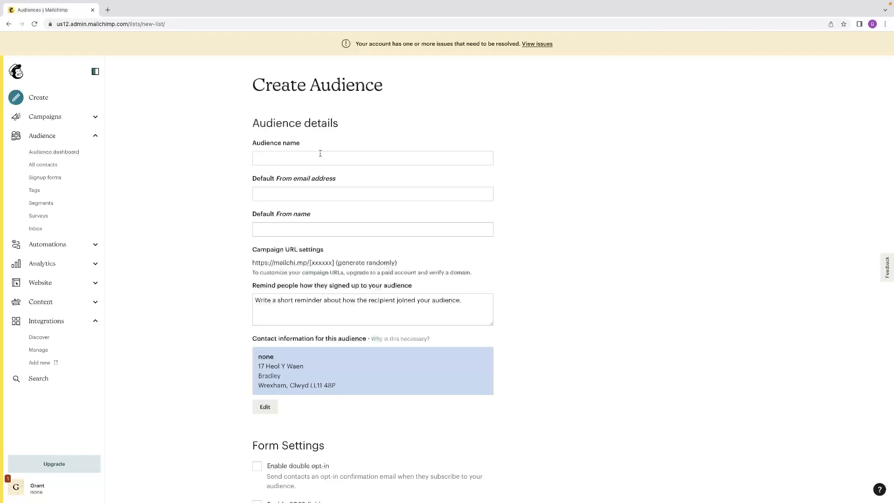
{"action": "type", "text": "TEST"}
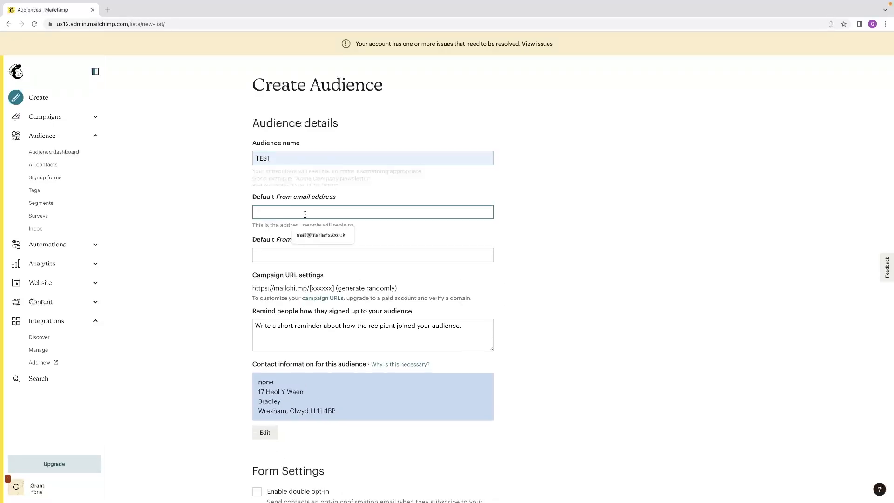
{"action": "left_click", "coordinate": [322, 235]}
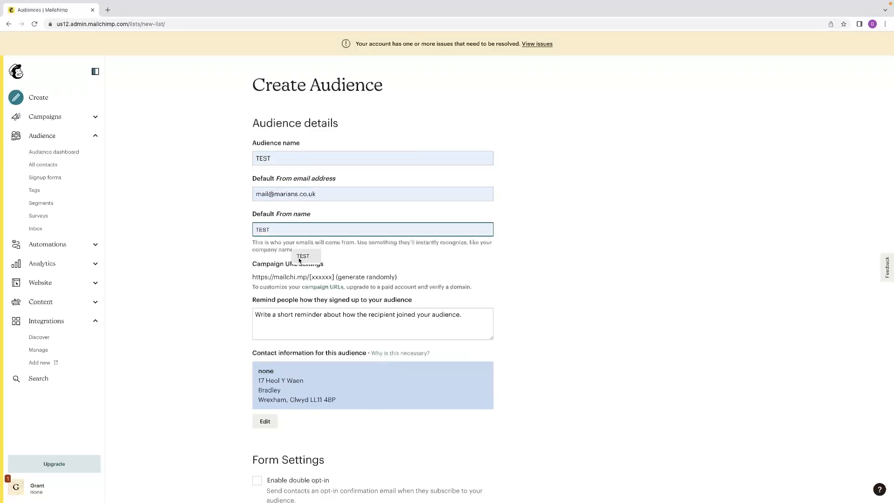
{"action": "scroll", "scroll_direction": "down", "scroll_amount": 3}
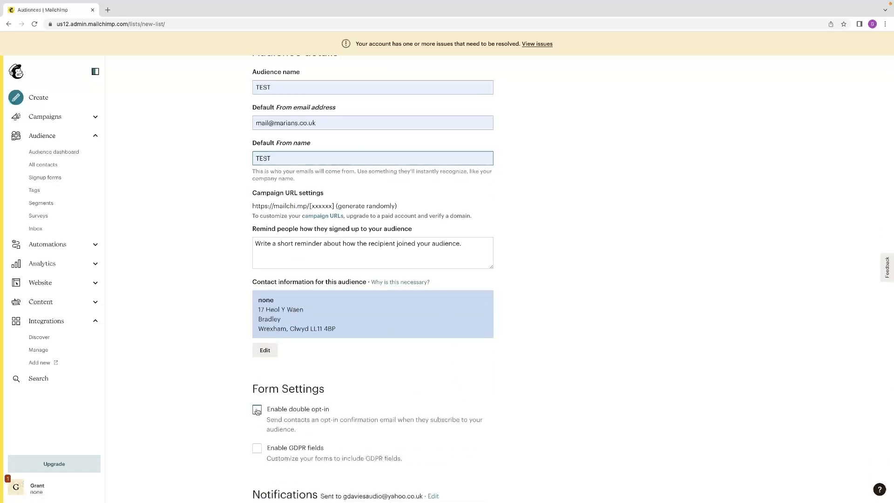
{"action": "left_click", "coordinate": [257, 410]}
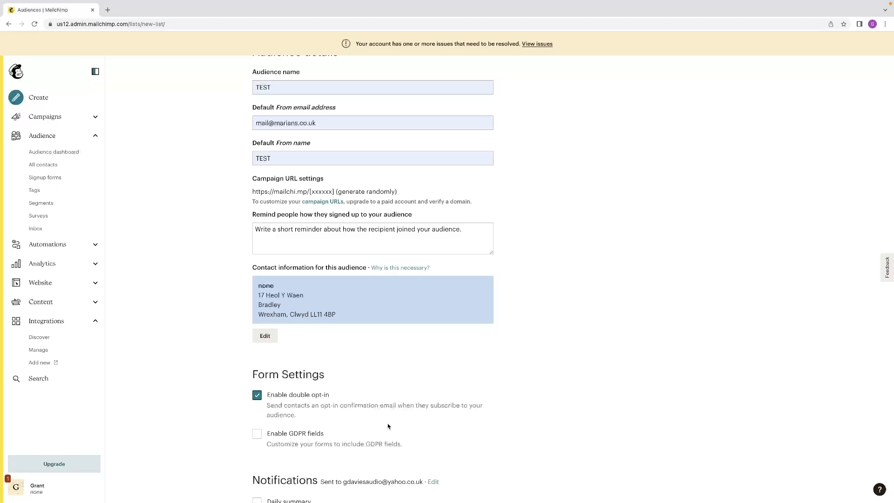
{"action": "mouse_move", "coordinate": [383, 402]}
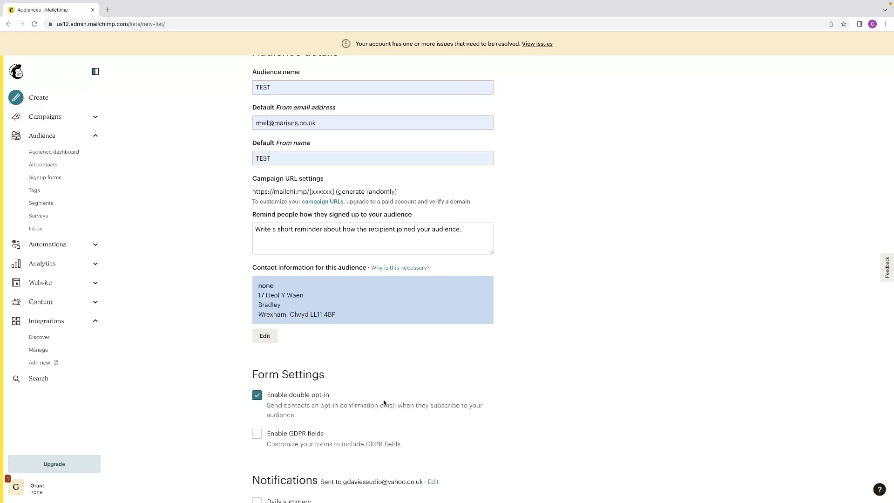
{"action": "mouse_move", "coordinate": [292, 425]}
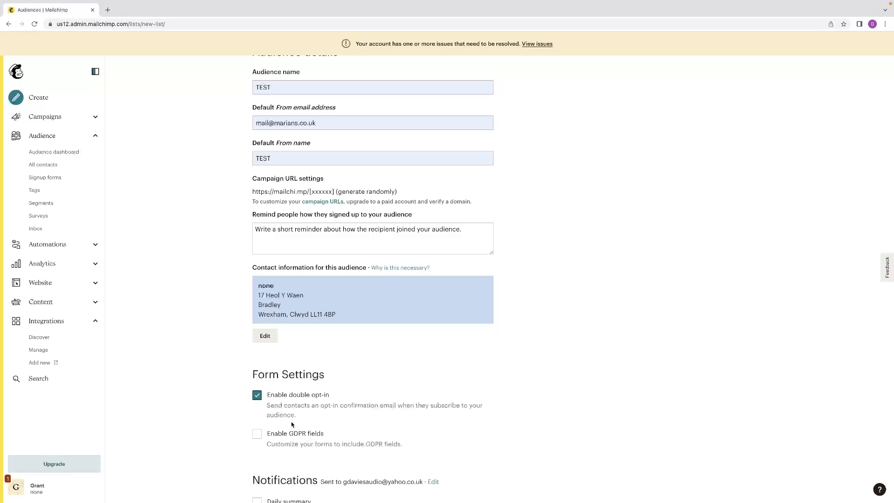
{"action": "mouse_move", "coordinate": [275, 436]}
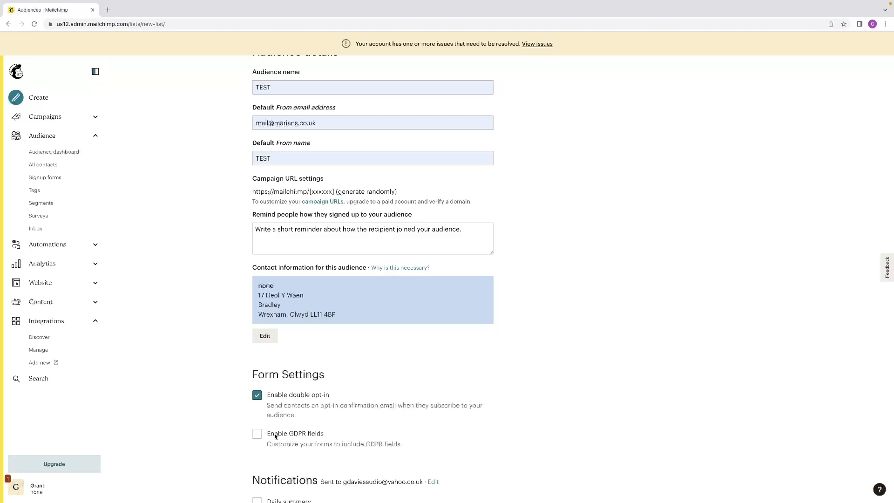
{"action": "scroll", "scroll_direction": "down", "scroll_amount": 3}
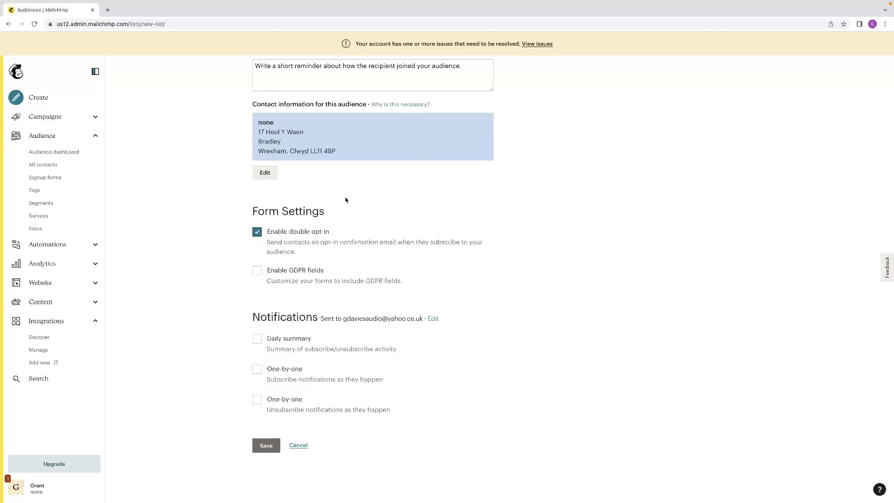
{"action": "mouse_move", "coordinate": [326, 491]}
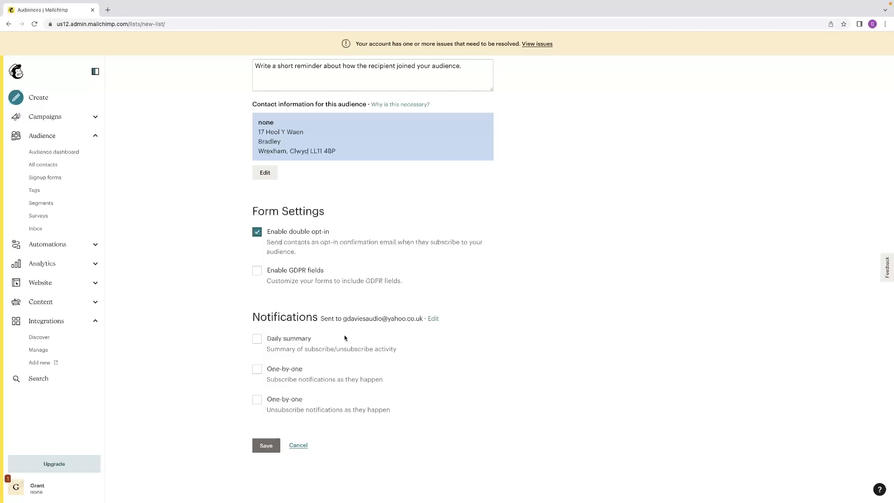
Save the audience and fill the required signup reminder with 'On my newsletters'.
{"action": "left_click", "coordinate": [265, 445]}
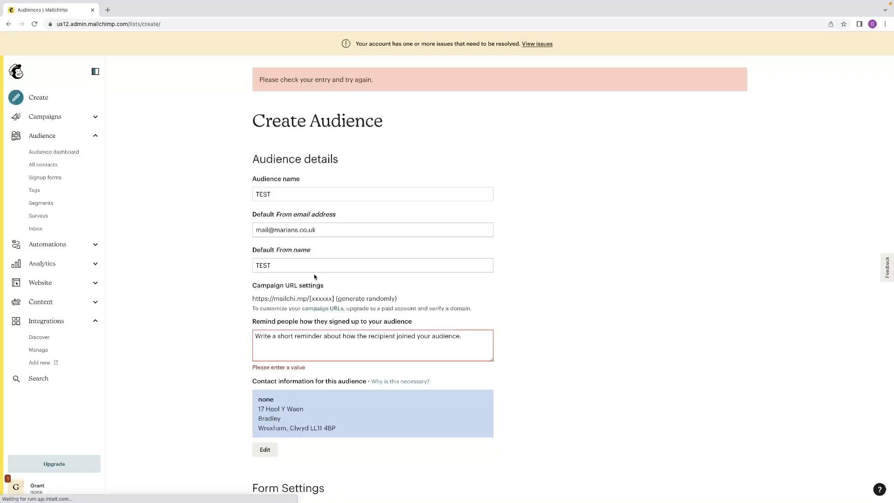
{"action": "scroll", "scroll_direction": "down", "scroll_amount": 3}
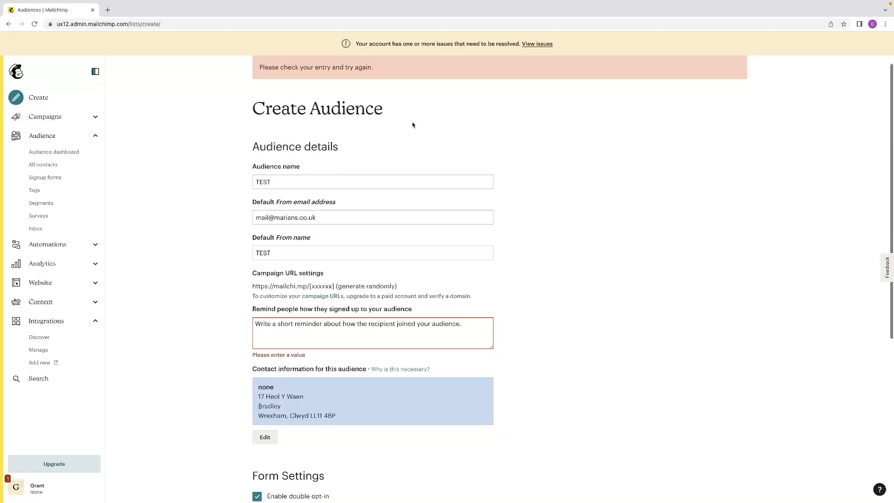
{"action": "scroll", "scroll_direction": "down", "scroll_amount": 3}
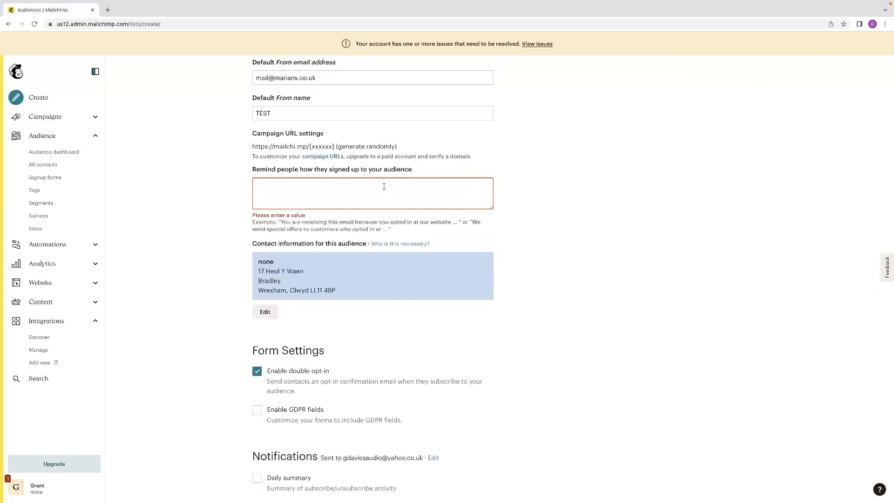
{"action": "type", "text": "On my n"}
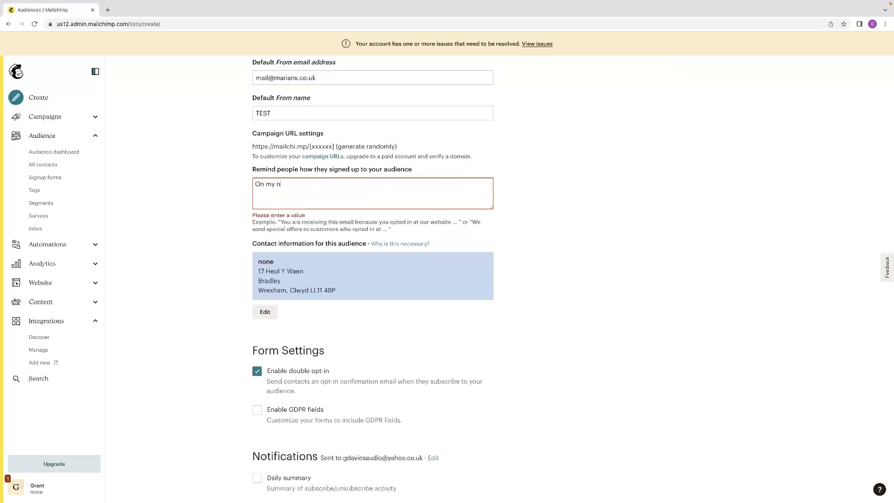
{"action": "type", "text": "ewsletters"}
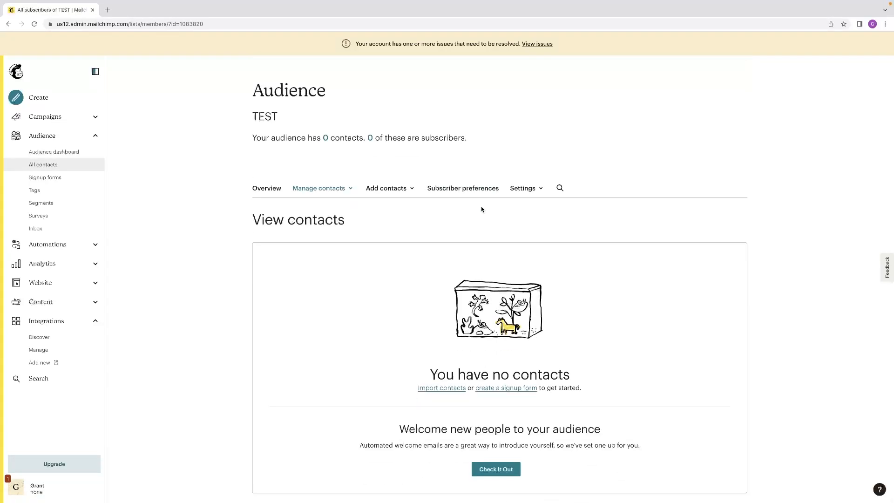
{"action": "mouse_move", "coordinate": [68, 171]}
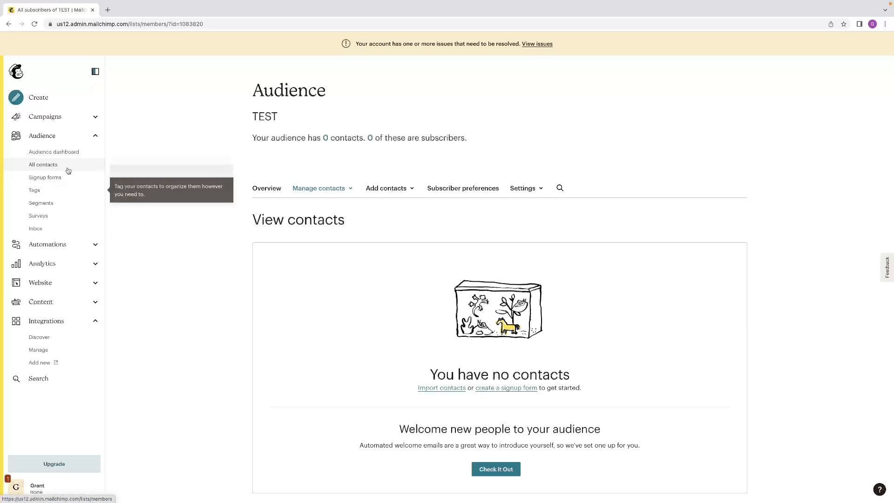
Review the empty TEST All contacts list and return to the audience dashboard.
{"action": "left_click", "coordinate": [54, 152]}
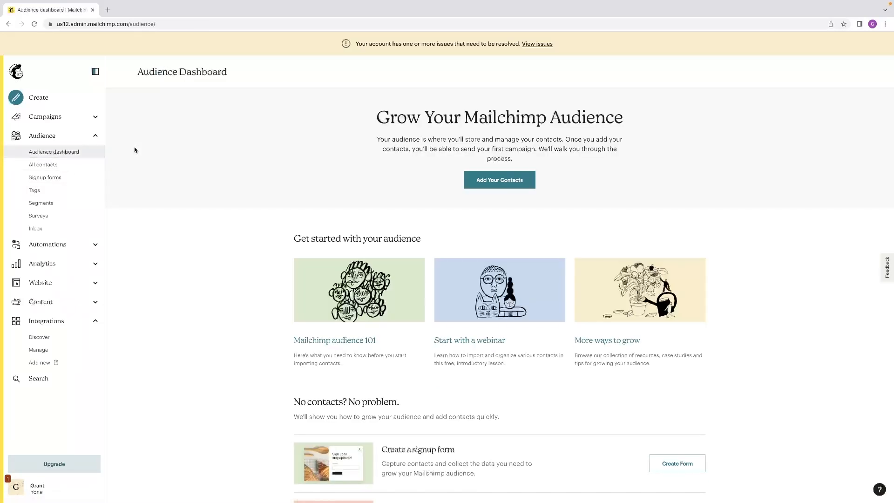
{"action": "mouse_move", "coordinate": [143, 151]}
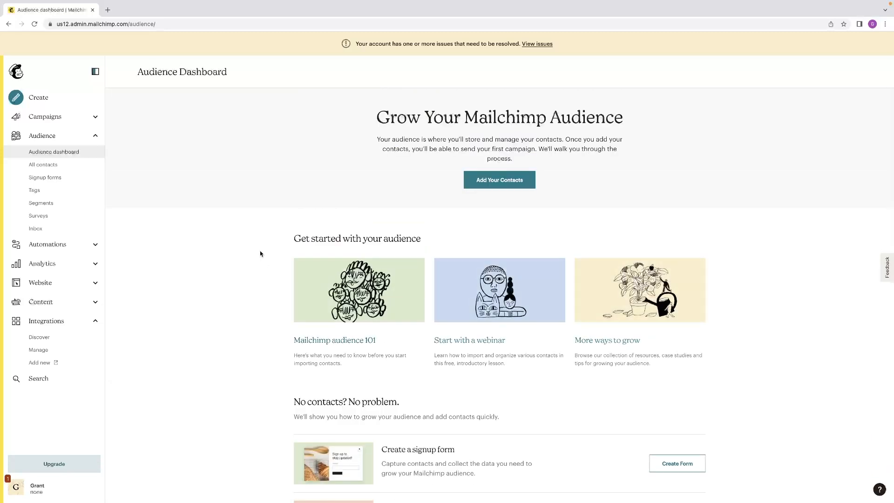
{"action": "mouse_move", "coordinate": [34, 190]}
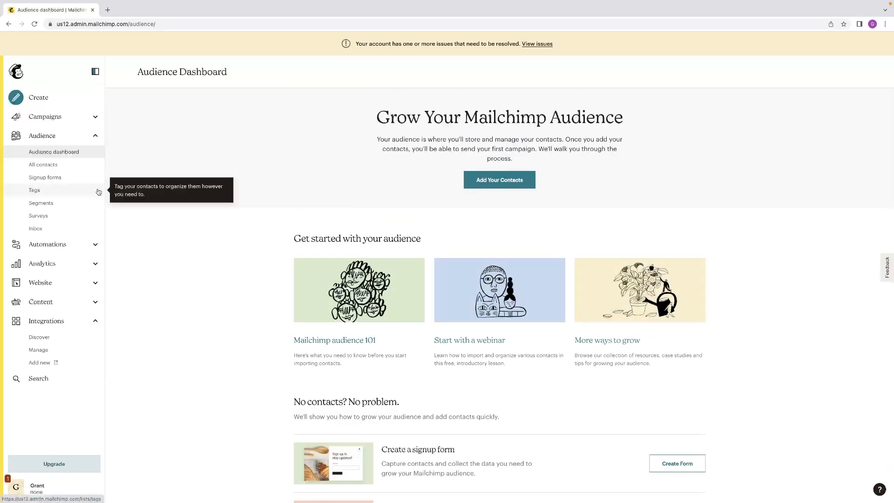
{"action": "mouse_move", "coordinate": [54, 154]}
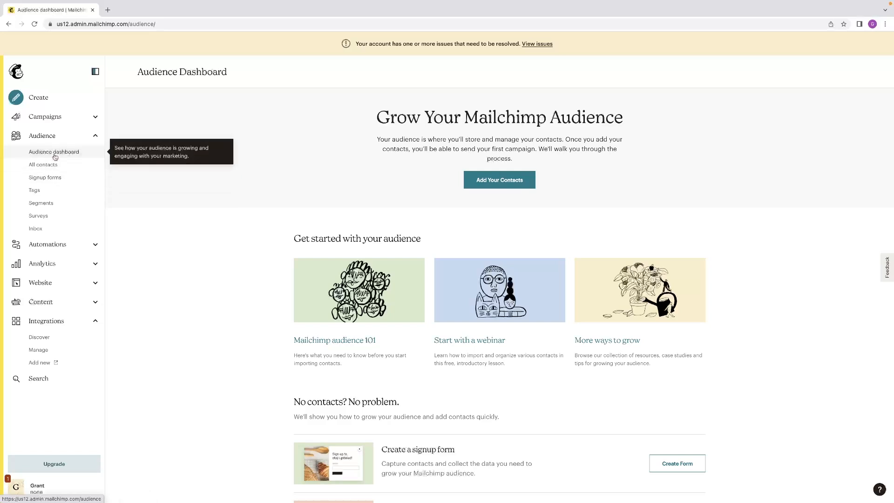
{"action": "left_click", "coordinate": [43, 165]}
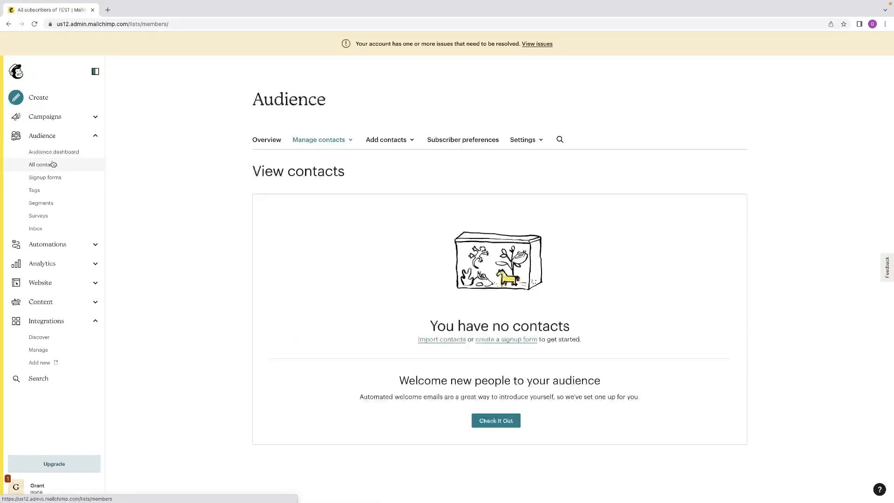
{"action": "left_click", "coordinate": [43, 164]}
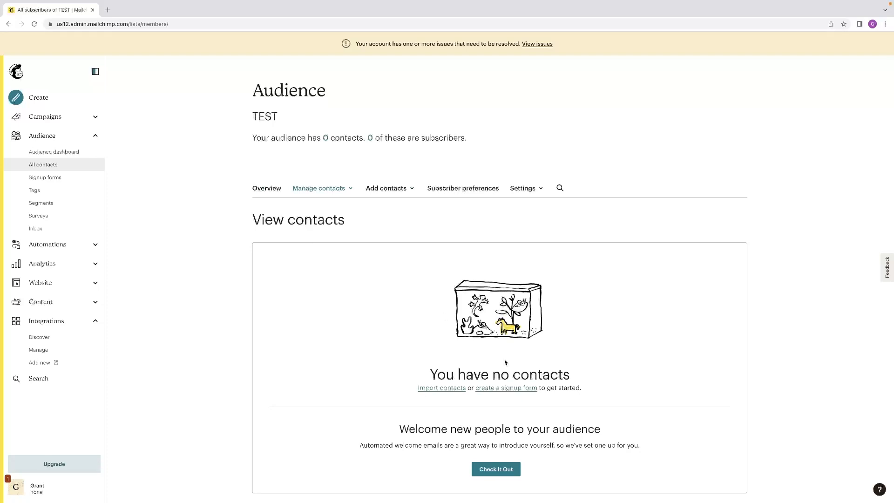
{"action": "mouse_move", "coordinate": [346, 344]}
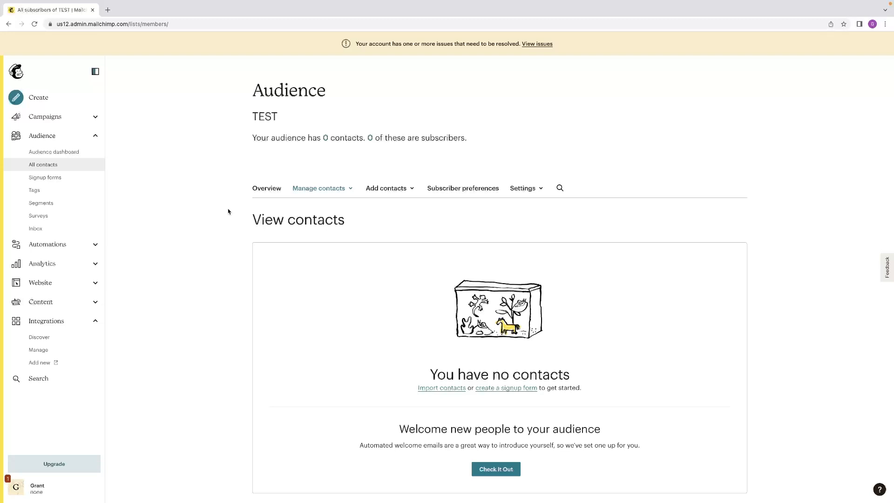
{"action": "mouse_move", "coordinate": [147, 195]}
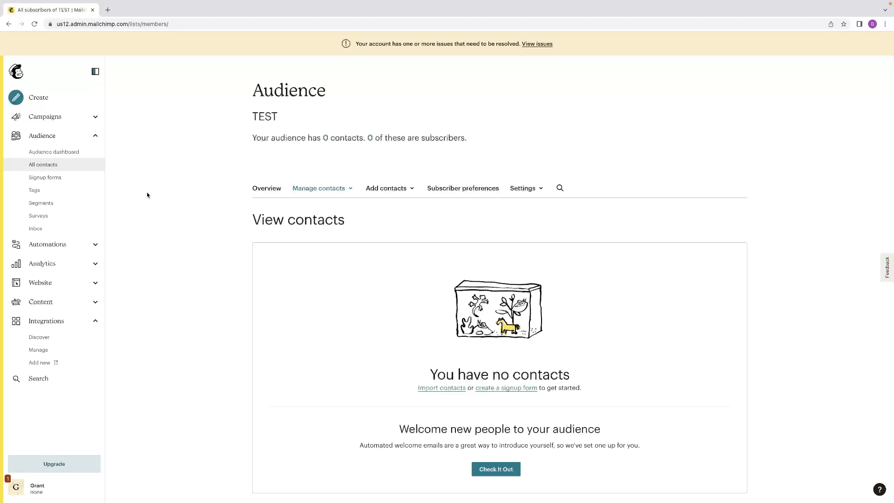
{"action": "mouse_move", "coordinate": [33, 190]}
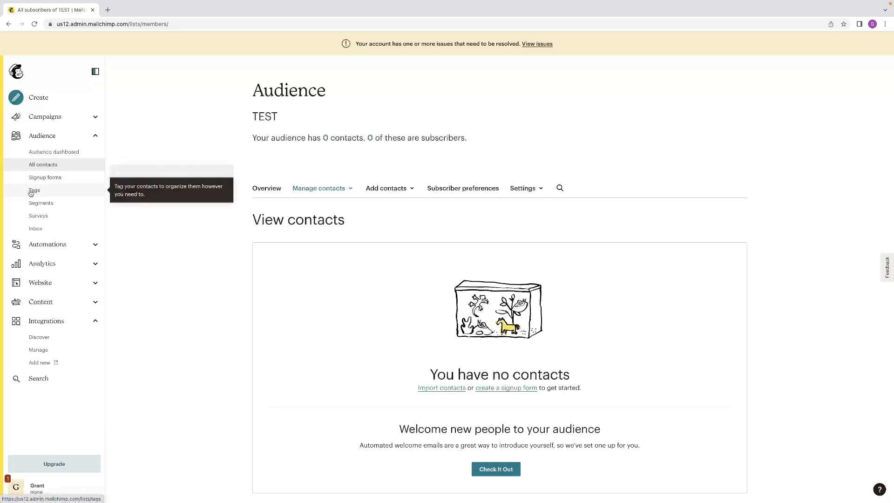
{"action": "left_click", "coordinate": [54, 152]}
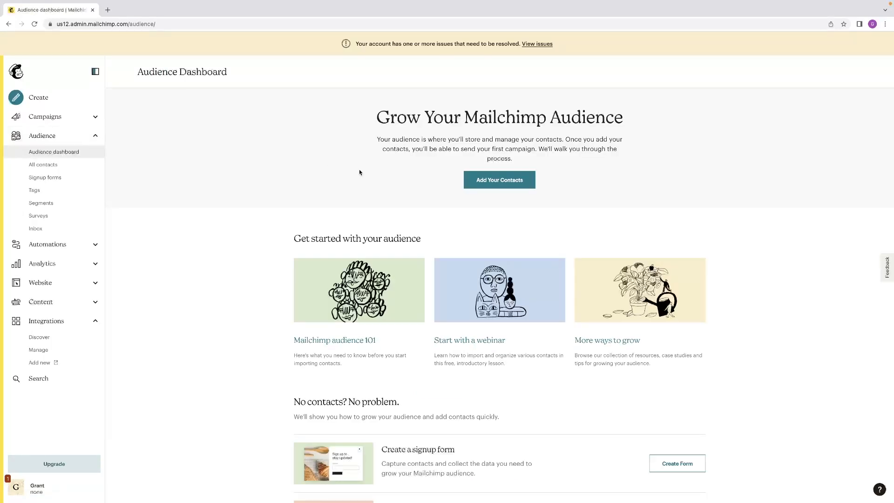